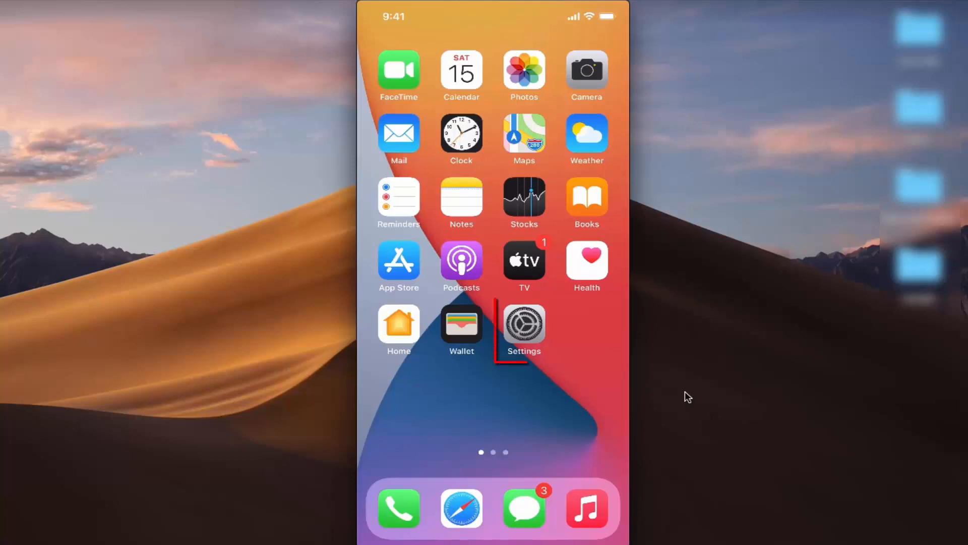
# Step: Launch Settings from the Home Screen and reach the main Settings list
pyautogui.click(523, 322)
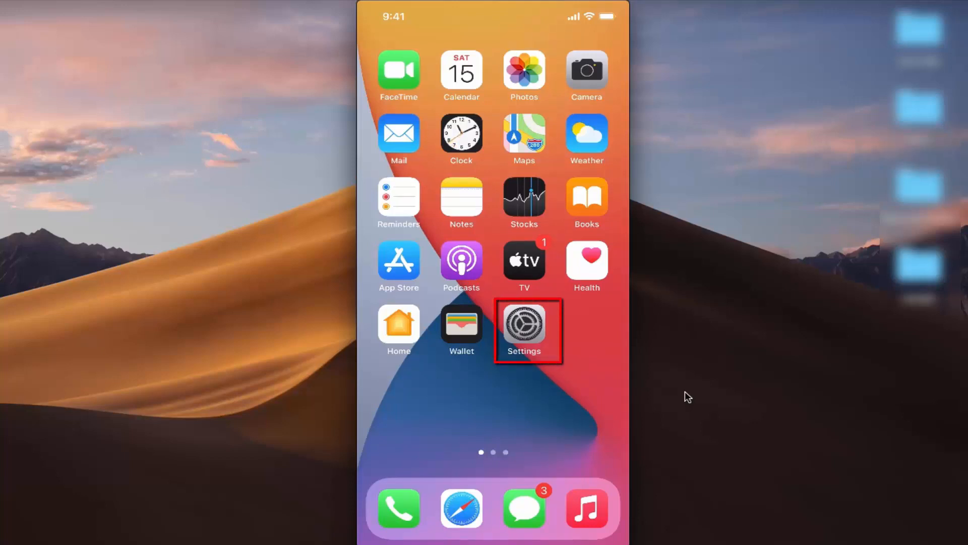
pyautogui.click(524, 323)
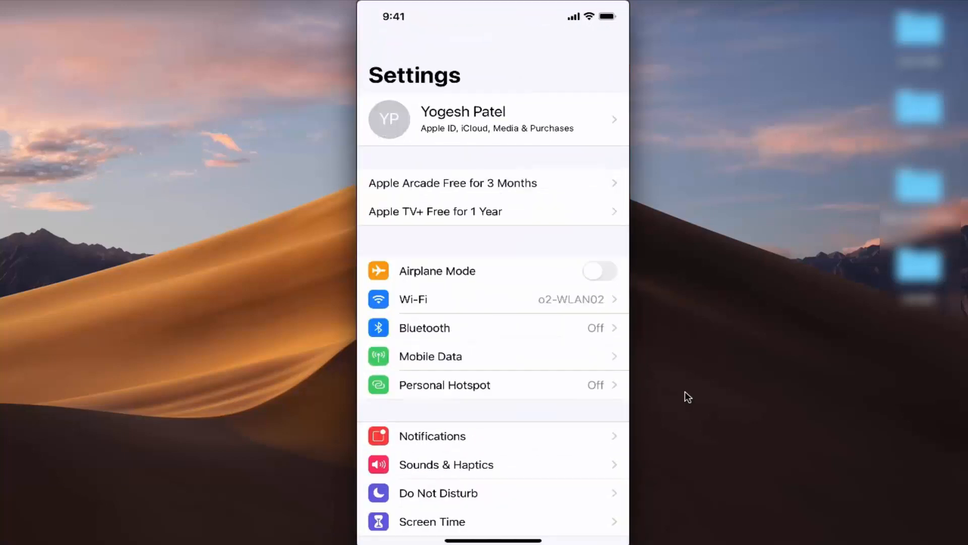
pyautogui.click(494, 119)
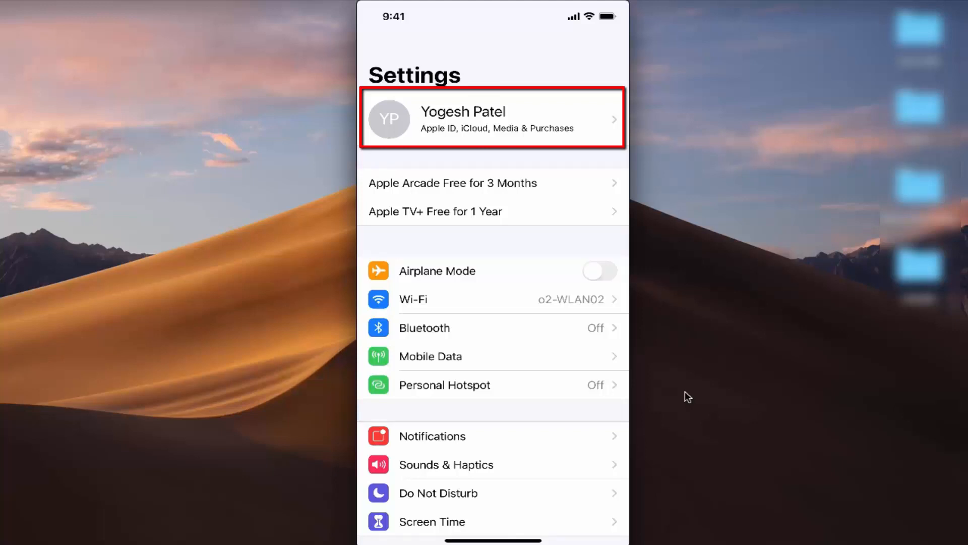
# Step: Go from the Apple ID banner to Media & Purchases and choose View Account
pyautogui.click(493, 119)
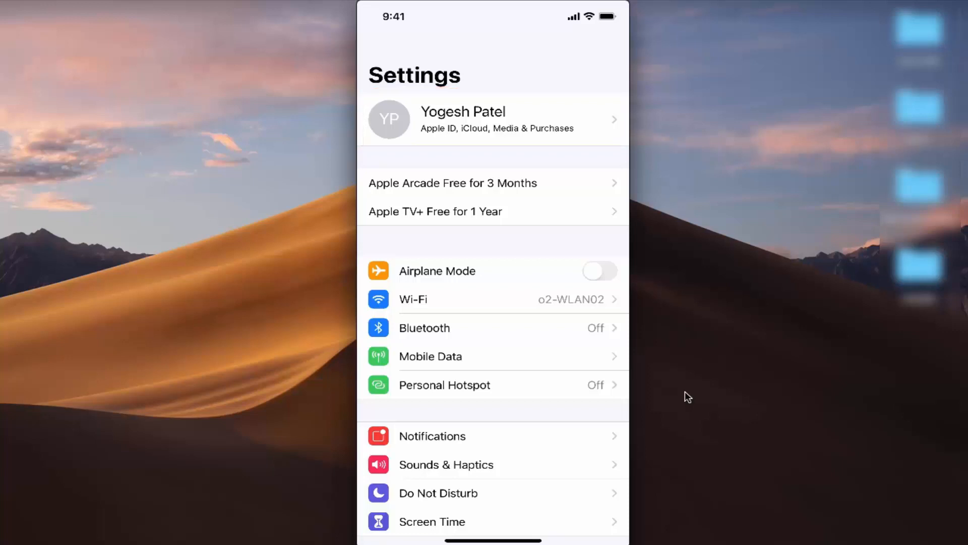
pyautogui.click(493, 119)
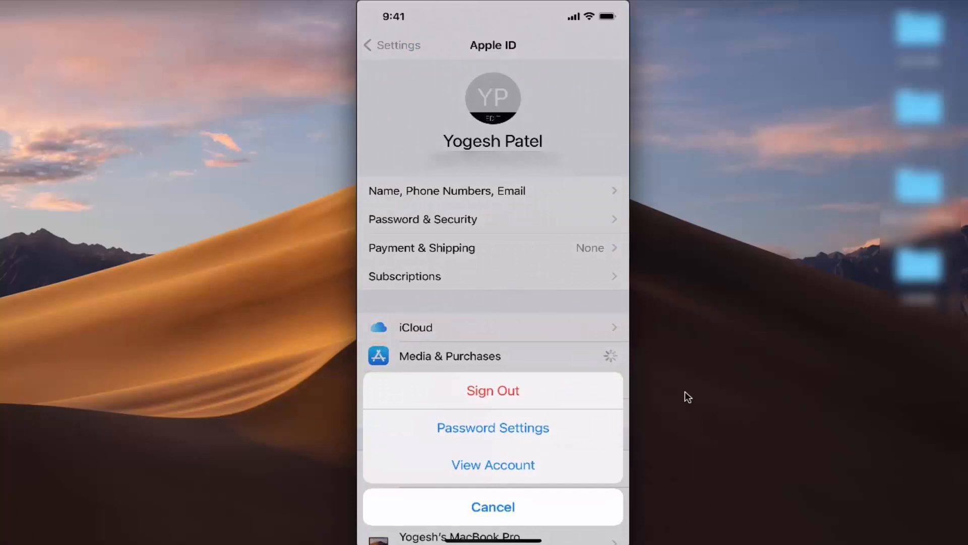
pyautogui.click(494, 464)
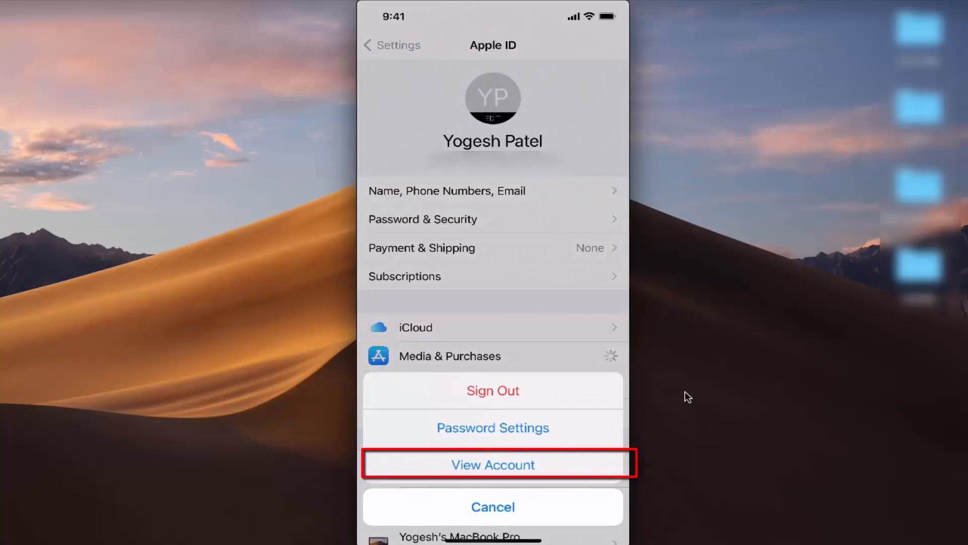
pyautogui.click(493, 464)
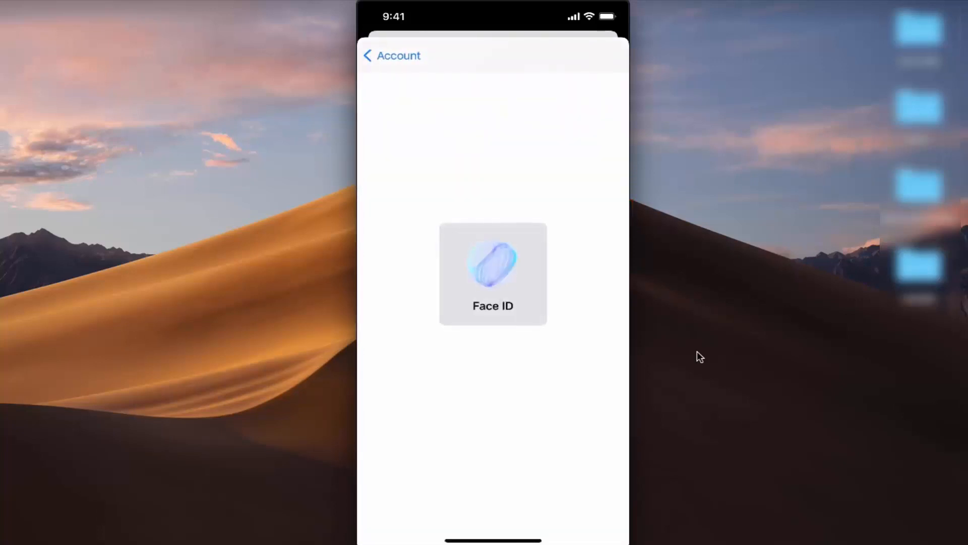
# Step: Bring up the account's Country/Region page
pyautogui.click(493, 274)
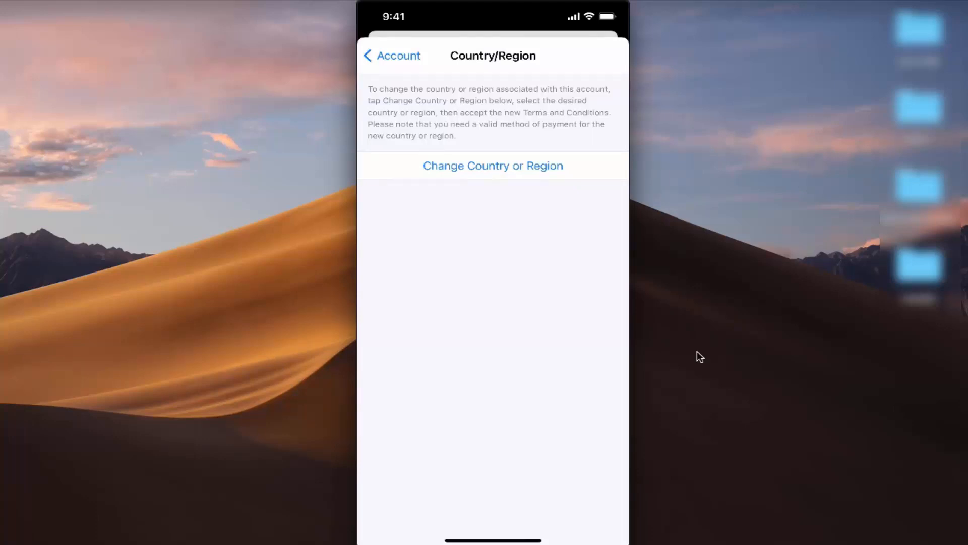
# Step: Start the country change and scroll the region list down to Germany
pyautogui.click(492, 166)
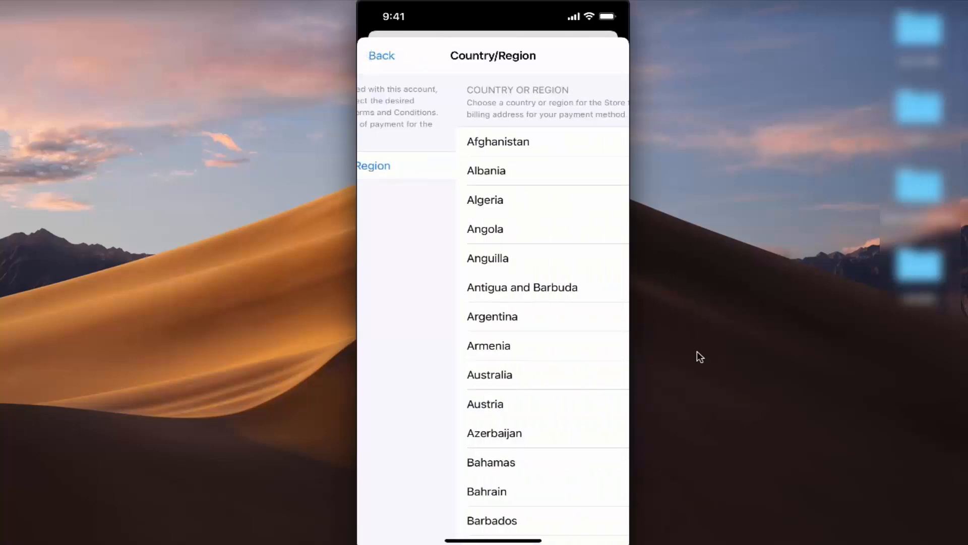
pyautogui.scroll(-3)
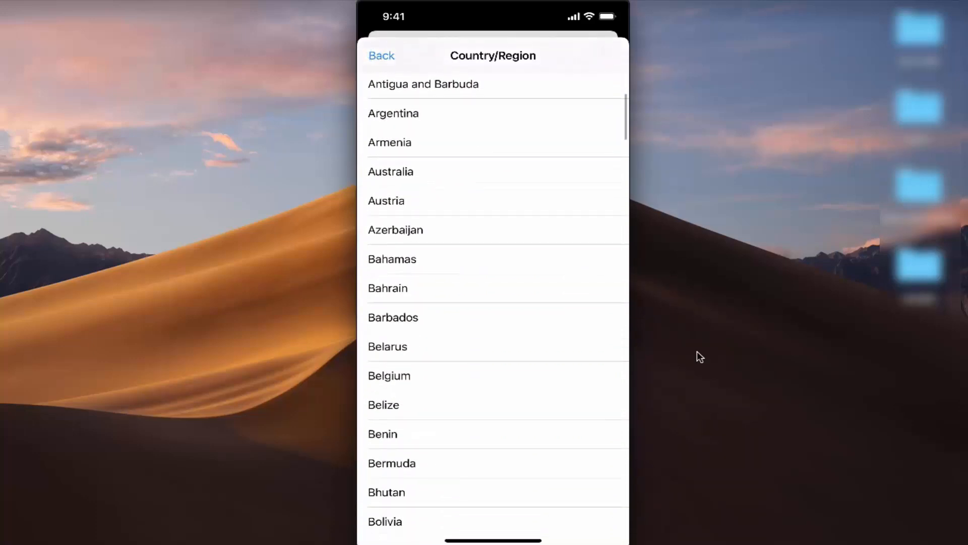
pyautogui.scroll(-3)
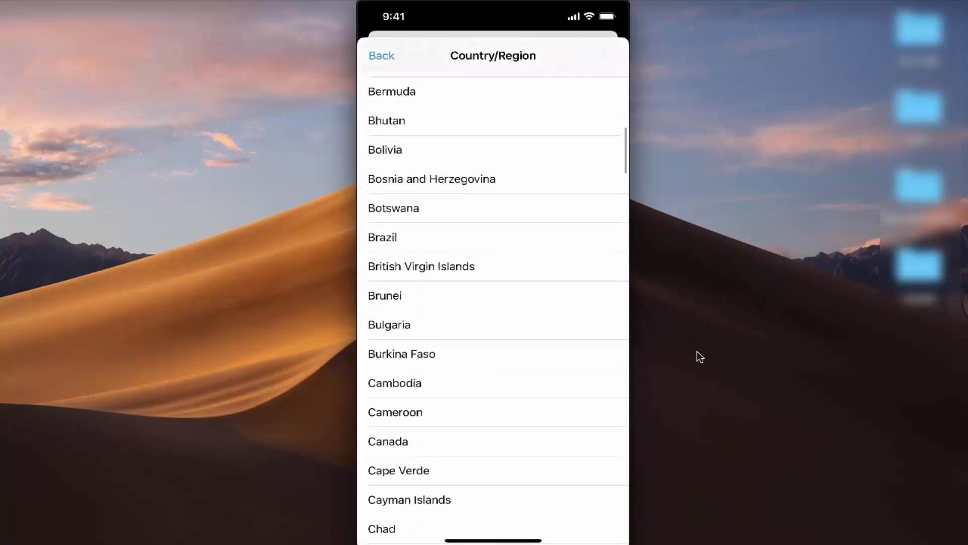
pyautogui.scroll(-3)
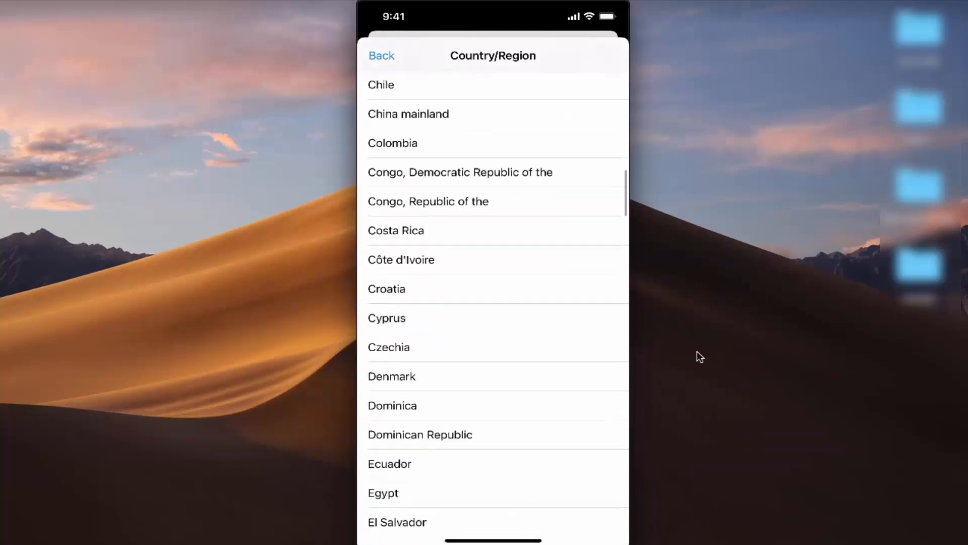
pyautogui.scroll(-3)
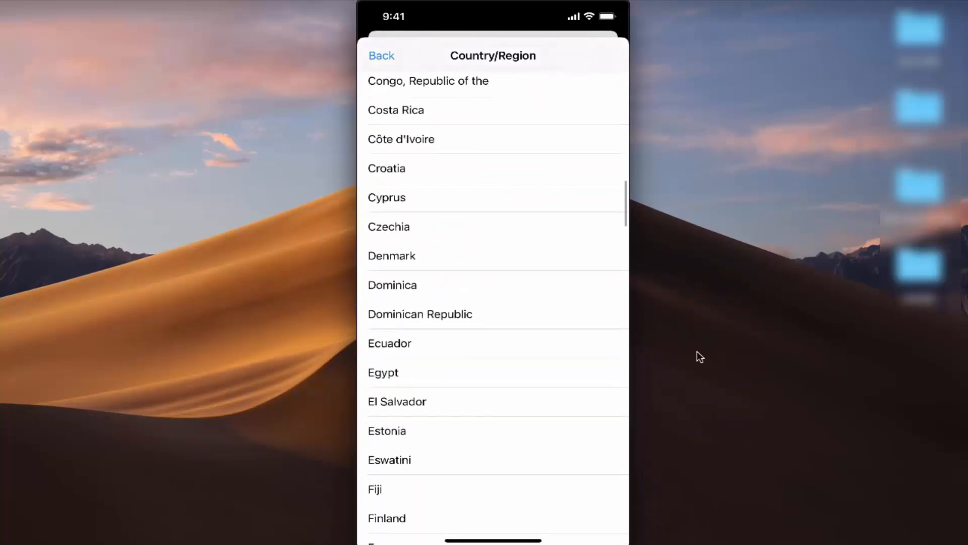
pyautogui.scroll(-3)
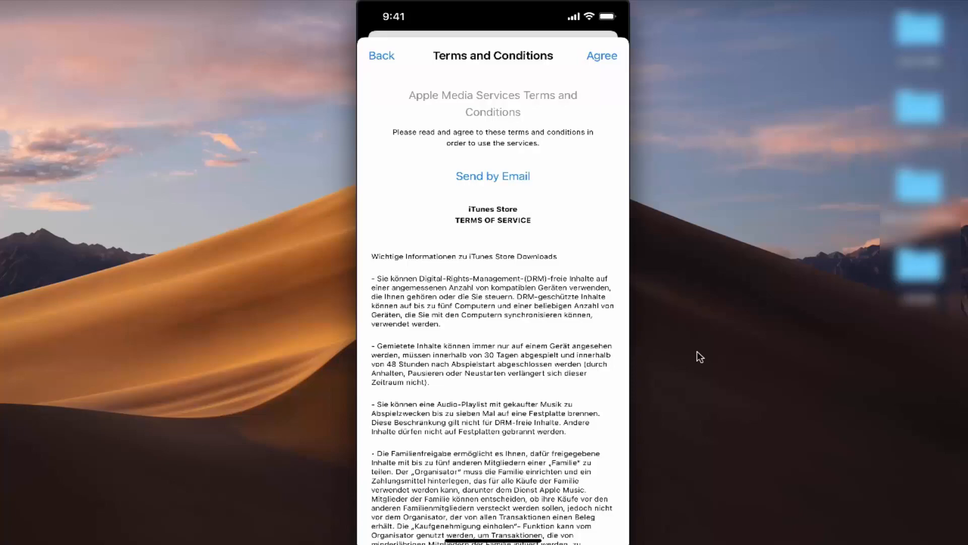
# Step: Agree to the Apple Media Services Terms and confirm in the alert
pyautogui.scroll(-3)
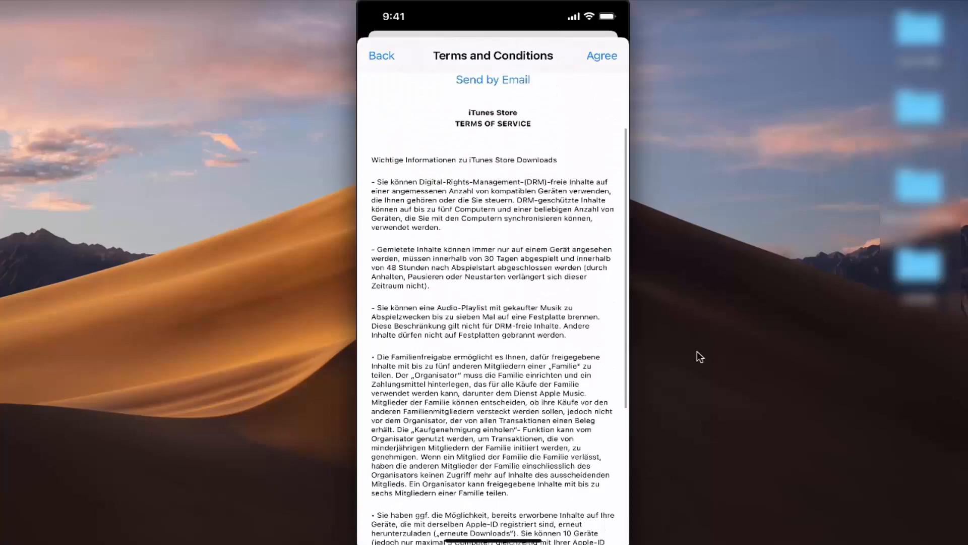
pyautogui.scroll(-3)
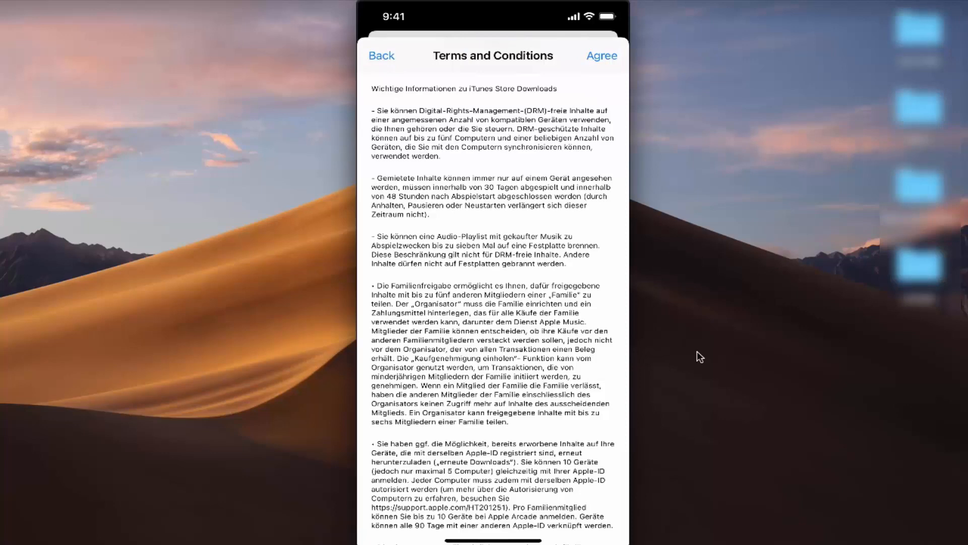
pyautogui.click(600, 55)
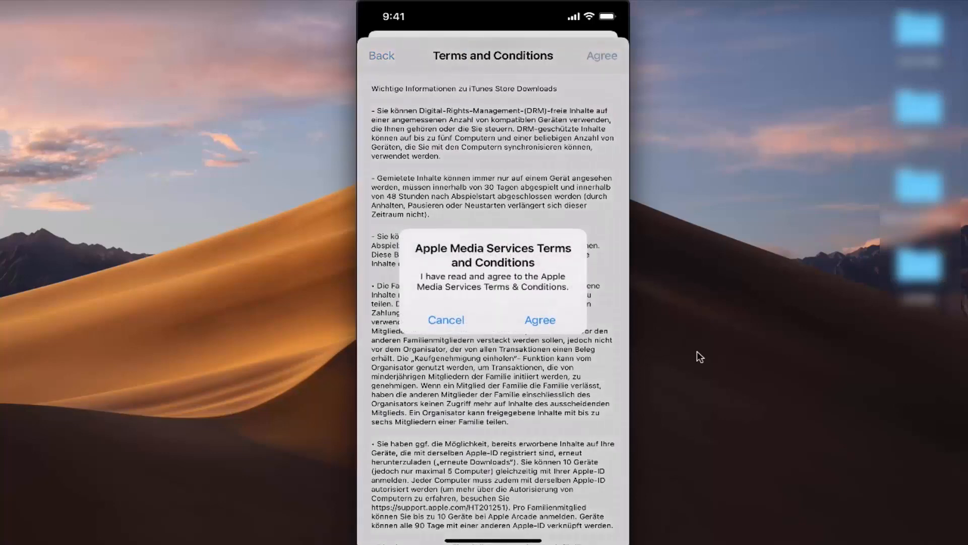
pyautogui.click(539, 320)
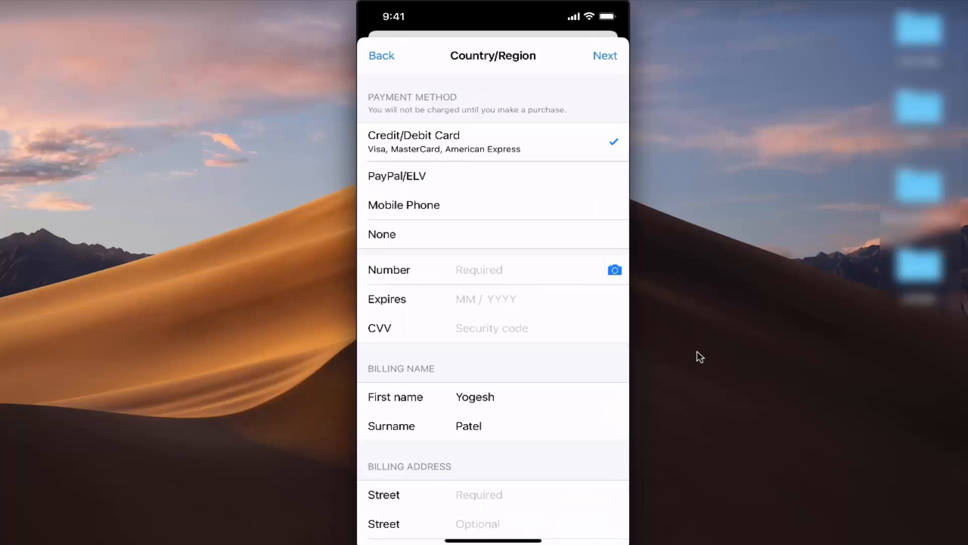
# Step: Fill in the payment and billing form for the German region
pyautogui.click(493, 143)
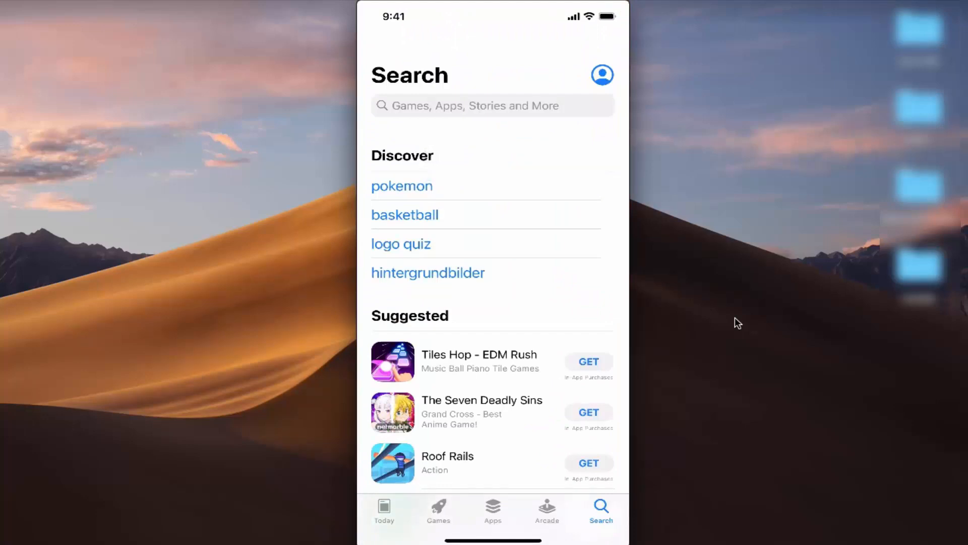
# Step: Search the App Store for 'ti', pick the 'tik tok' suggestion and open TikTok's page
pyautogui.click(492, 105)
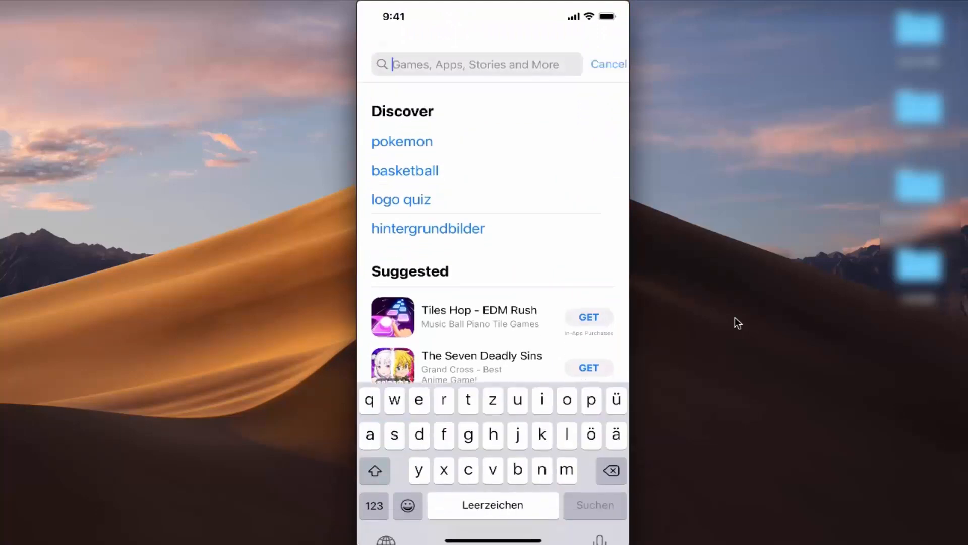
pyautogui.write('ti')
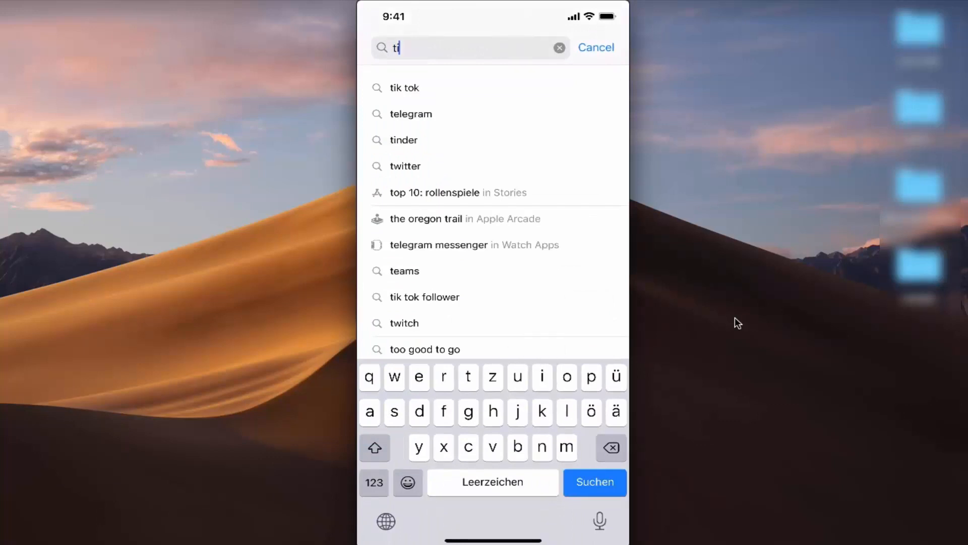
pyautogui.click(404, 88)
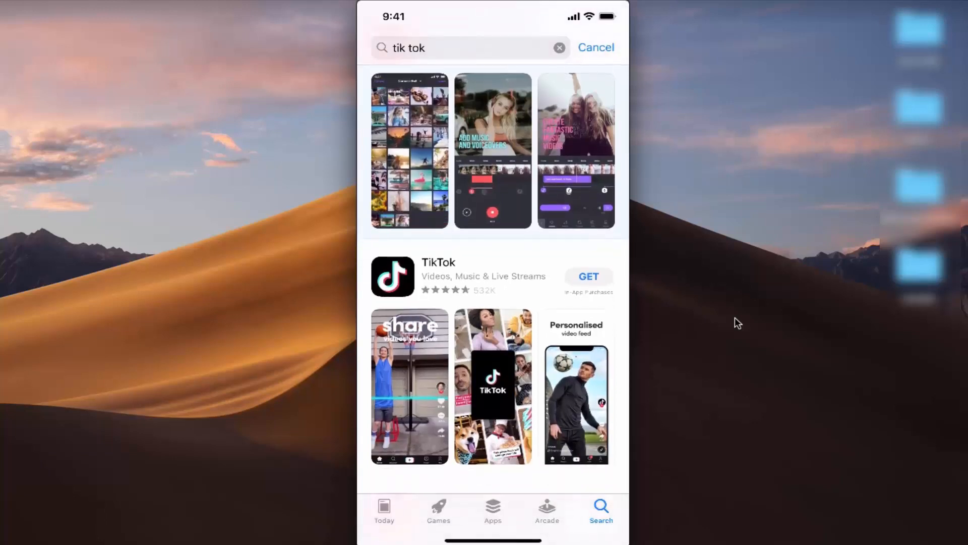
pyautogui.click(439, 276)
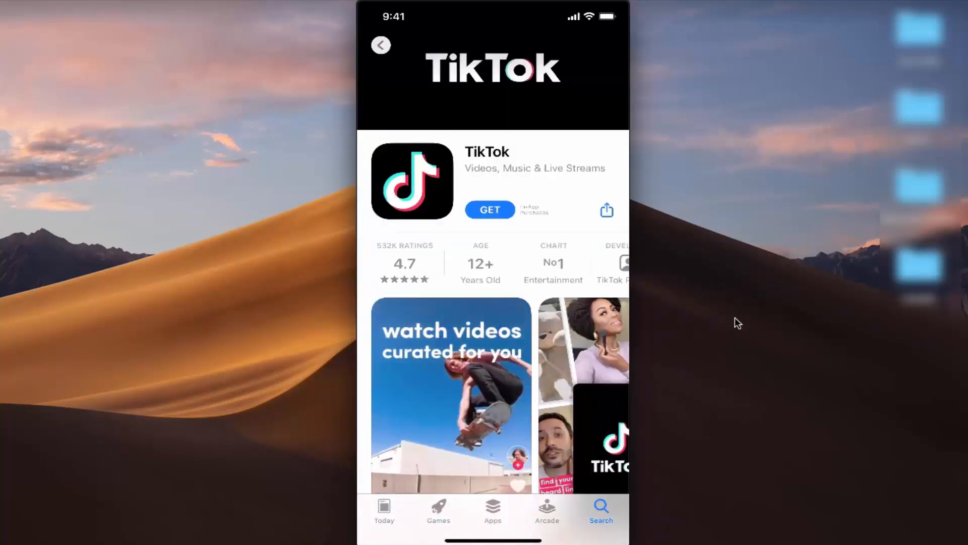